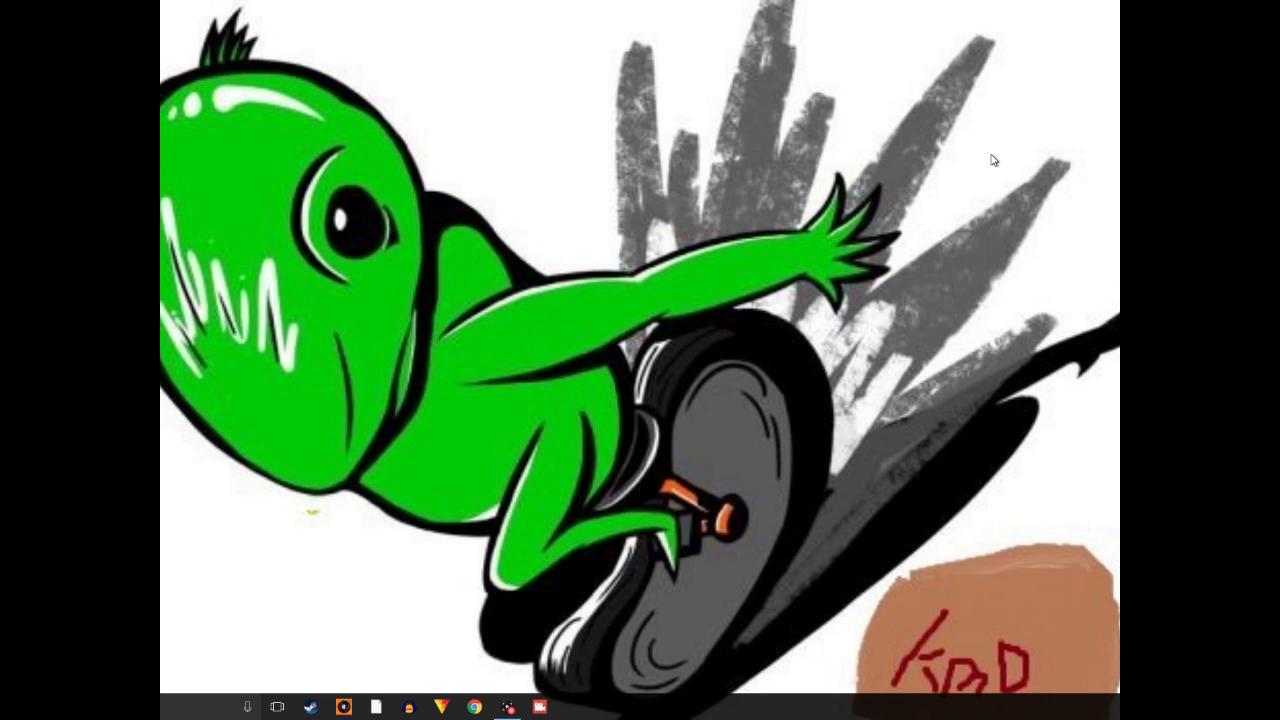
mouse_move(343, 620)
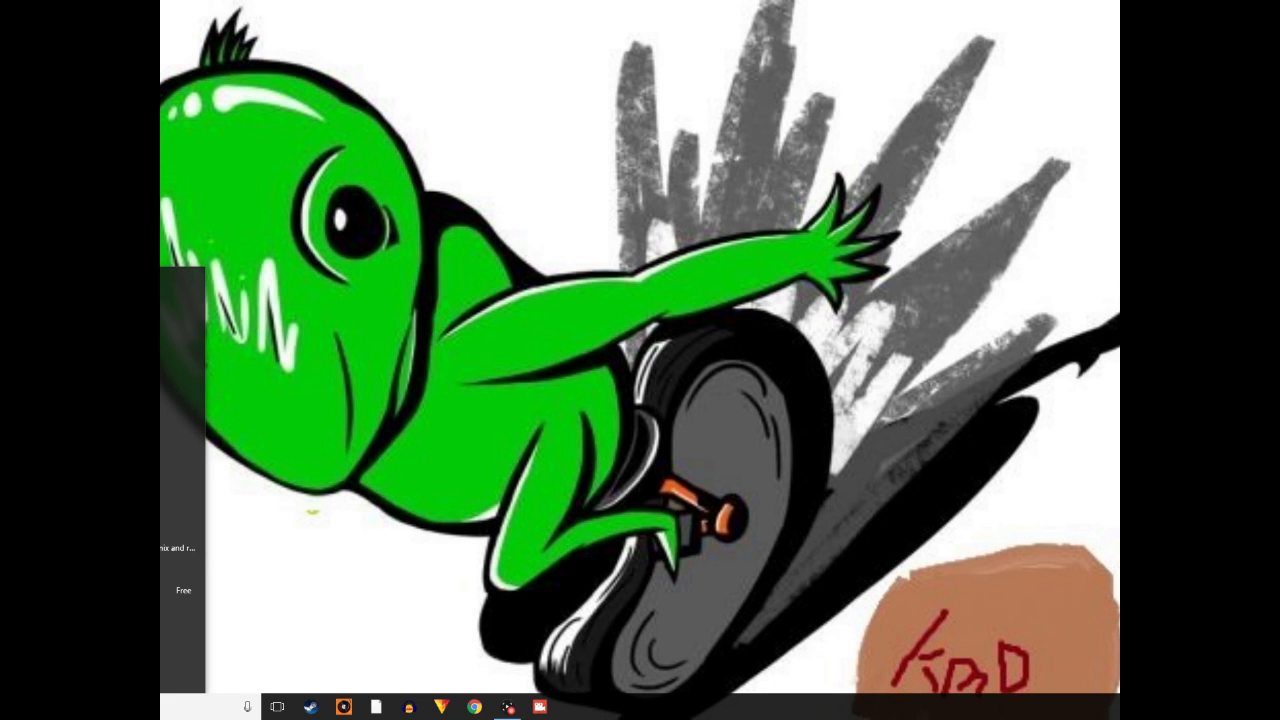
- Launch Chrome and search Google for "hitfilm 4 express"
click(475, 706)
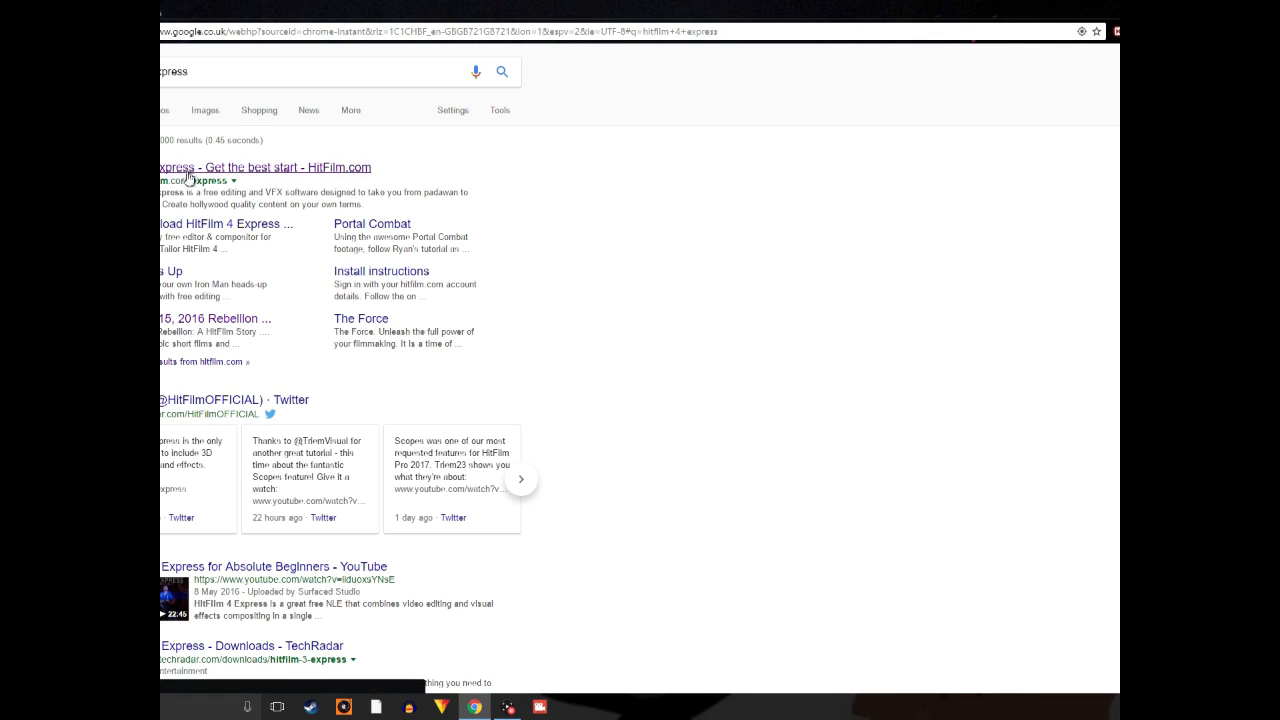
- Go to the HitFilm.com Express page and choose GET STARTED NOW
click(263, 167)
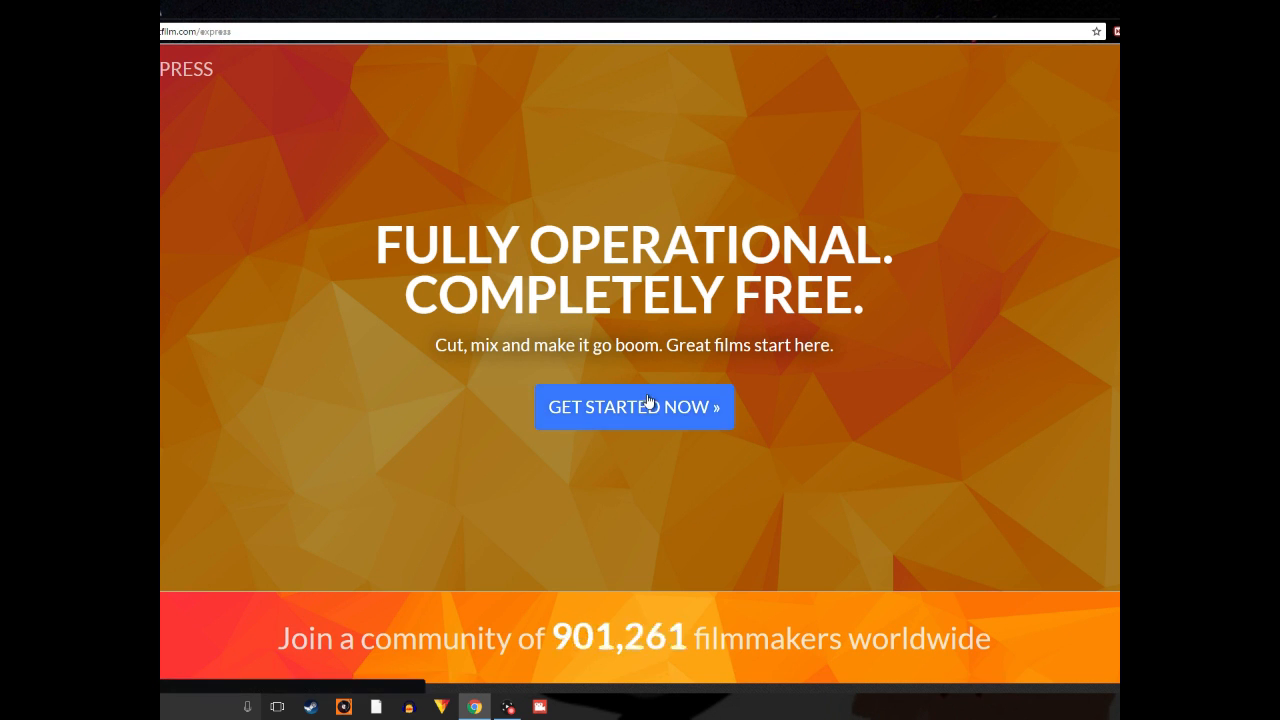
click(634, 406)
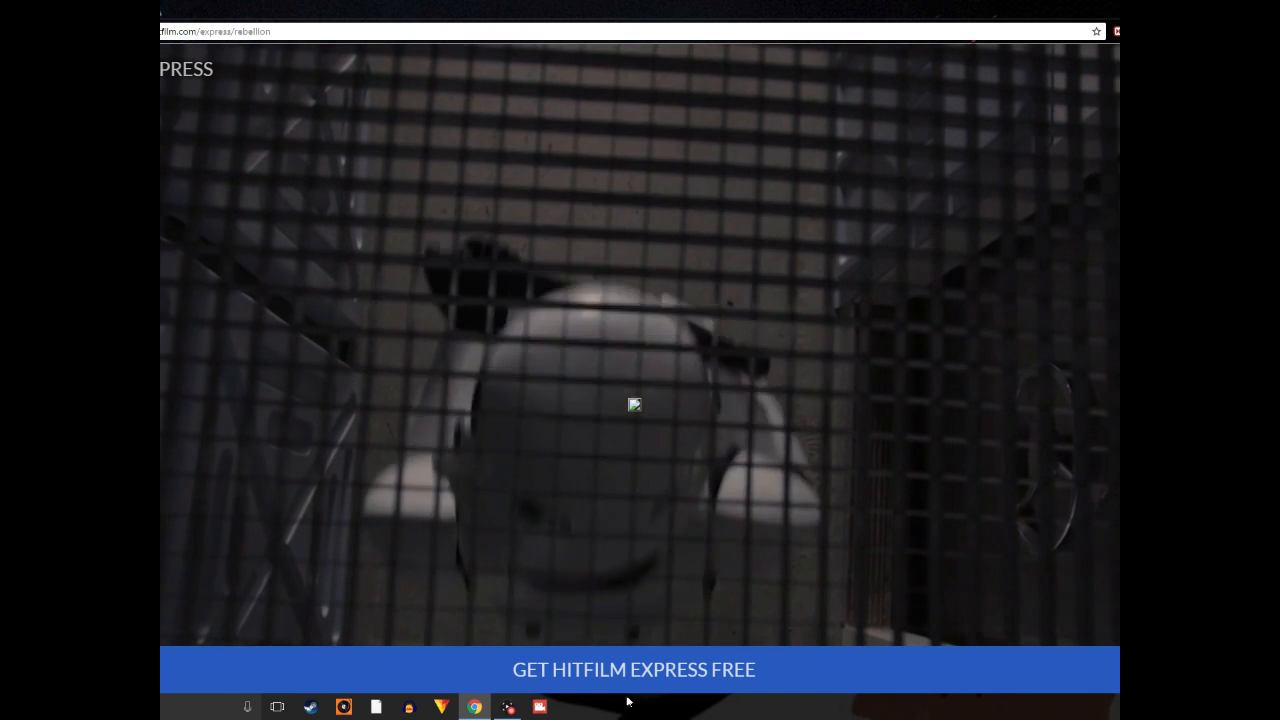
- Choose GET HITFILM EXPRESS FREE and start filling in the Display name field
click(634, 668)
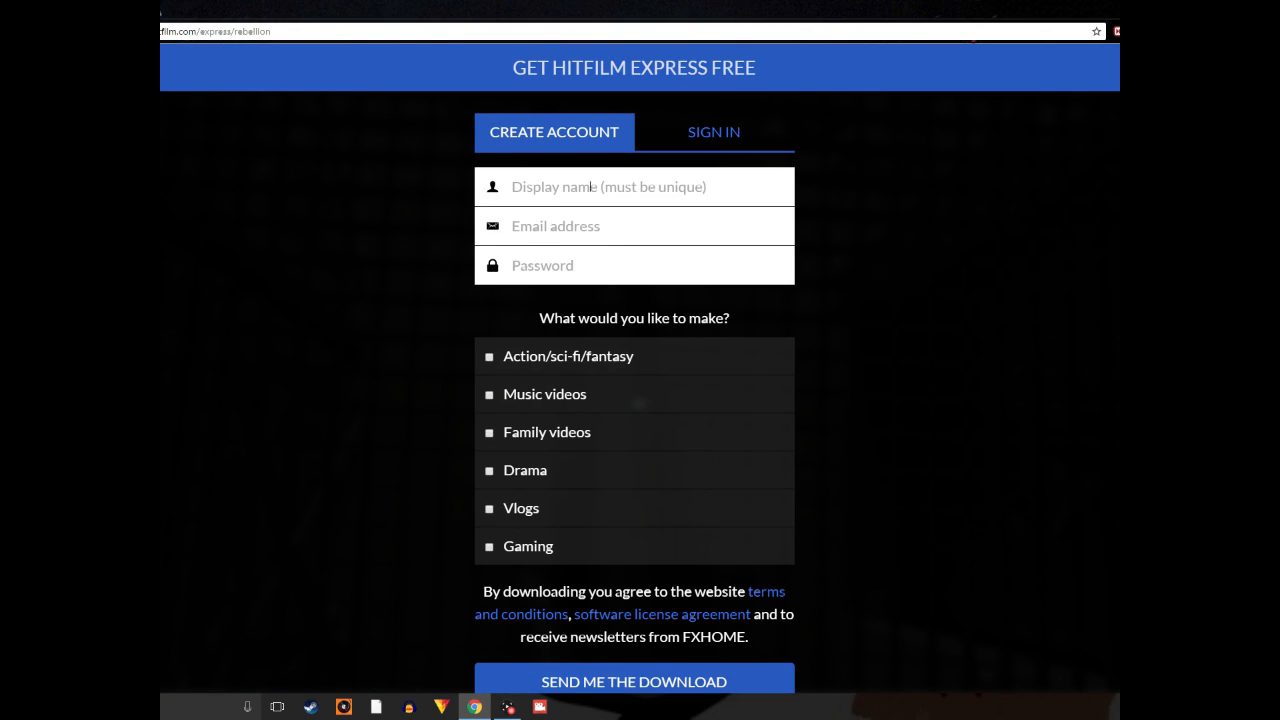
click(634, 186)
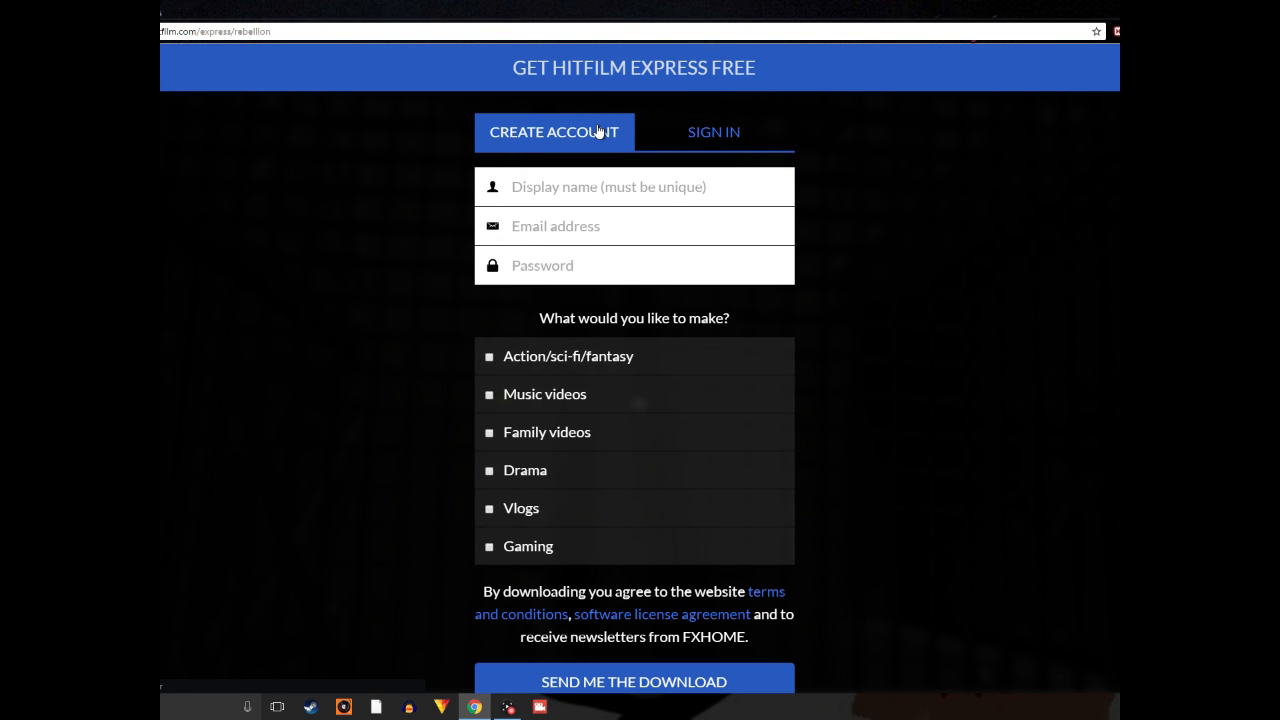
mouse_move(784, 214)
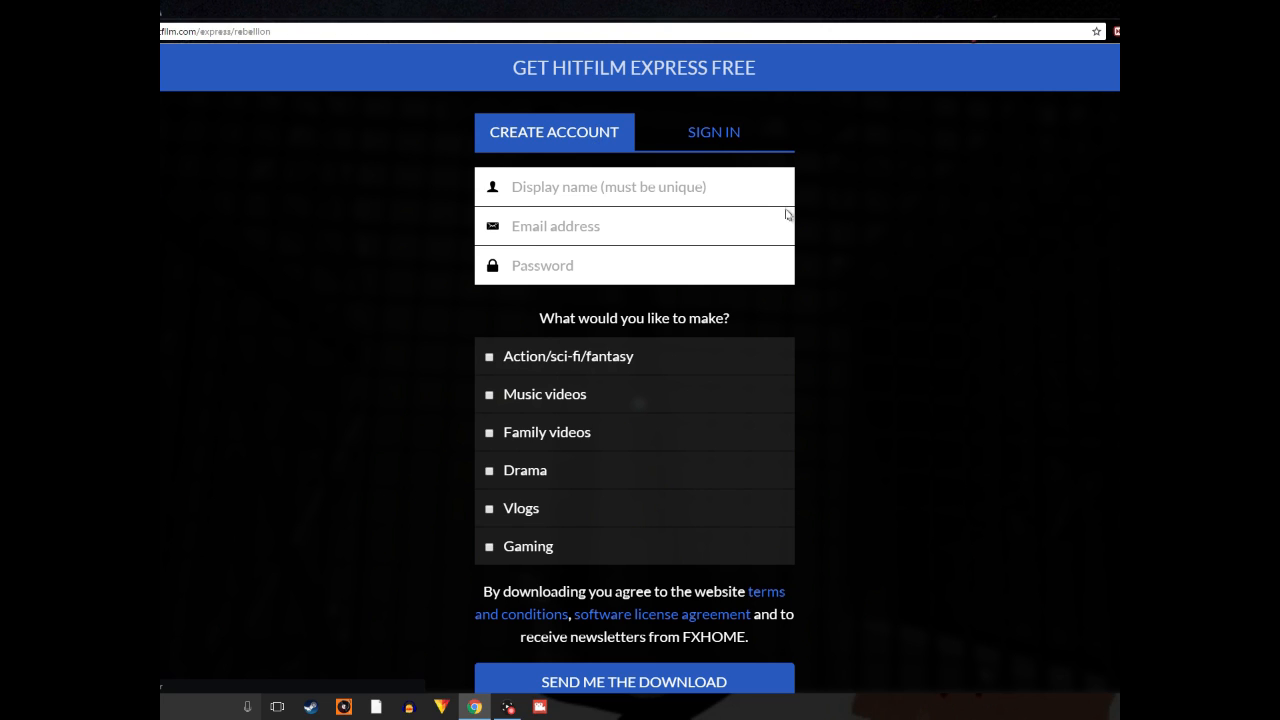
mouse_move(664, 224)
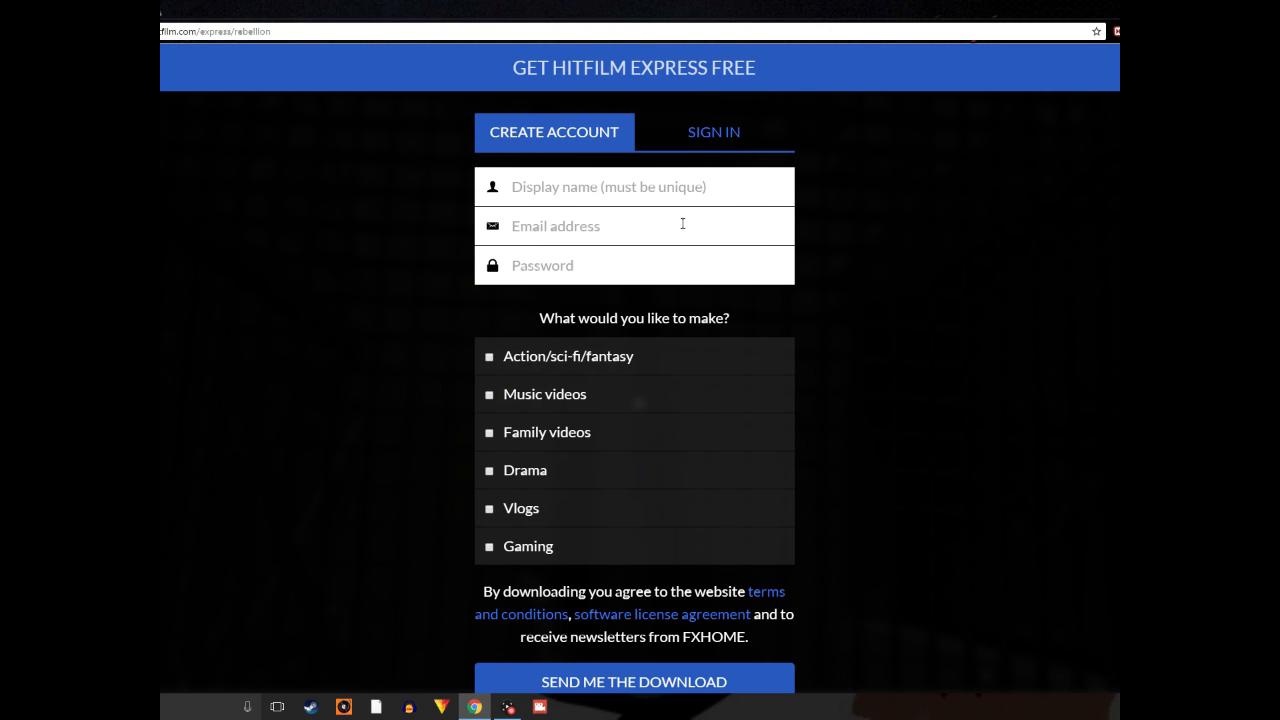
mouse_move(788, 283)
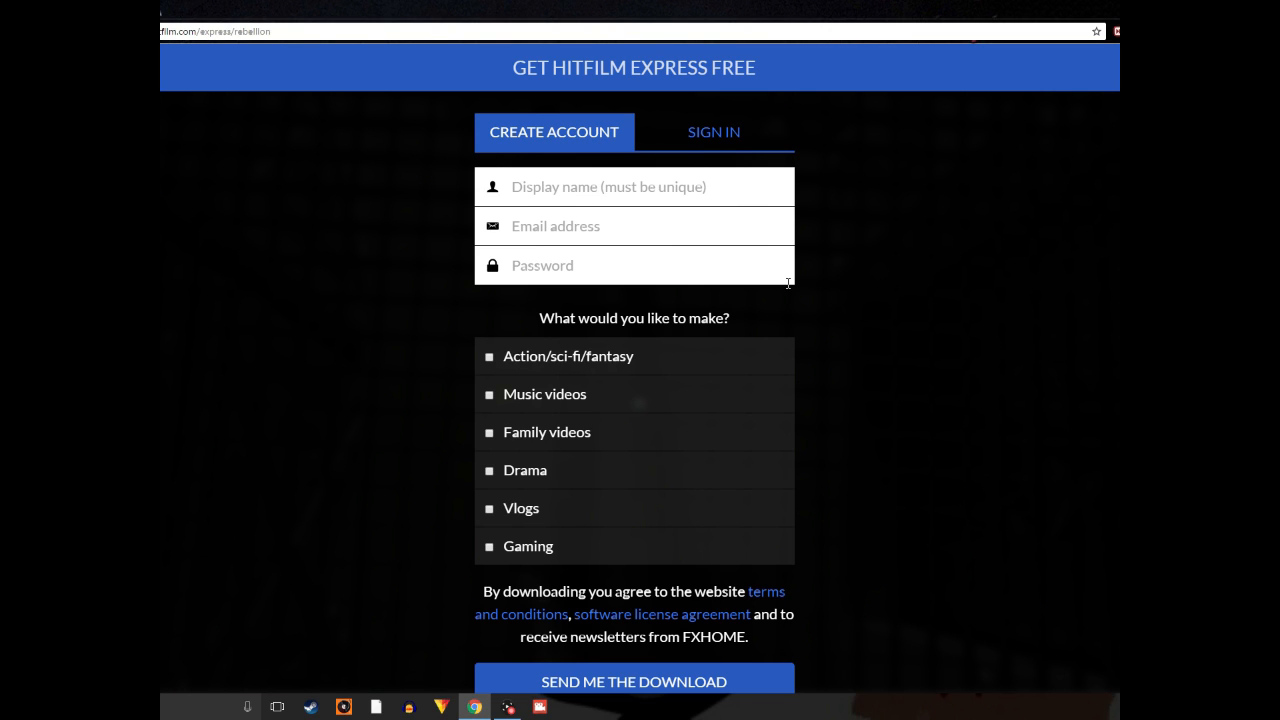
mouse_move(809, 243)
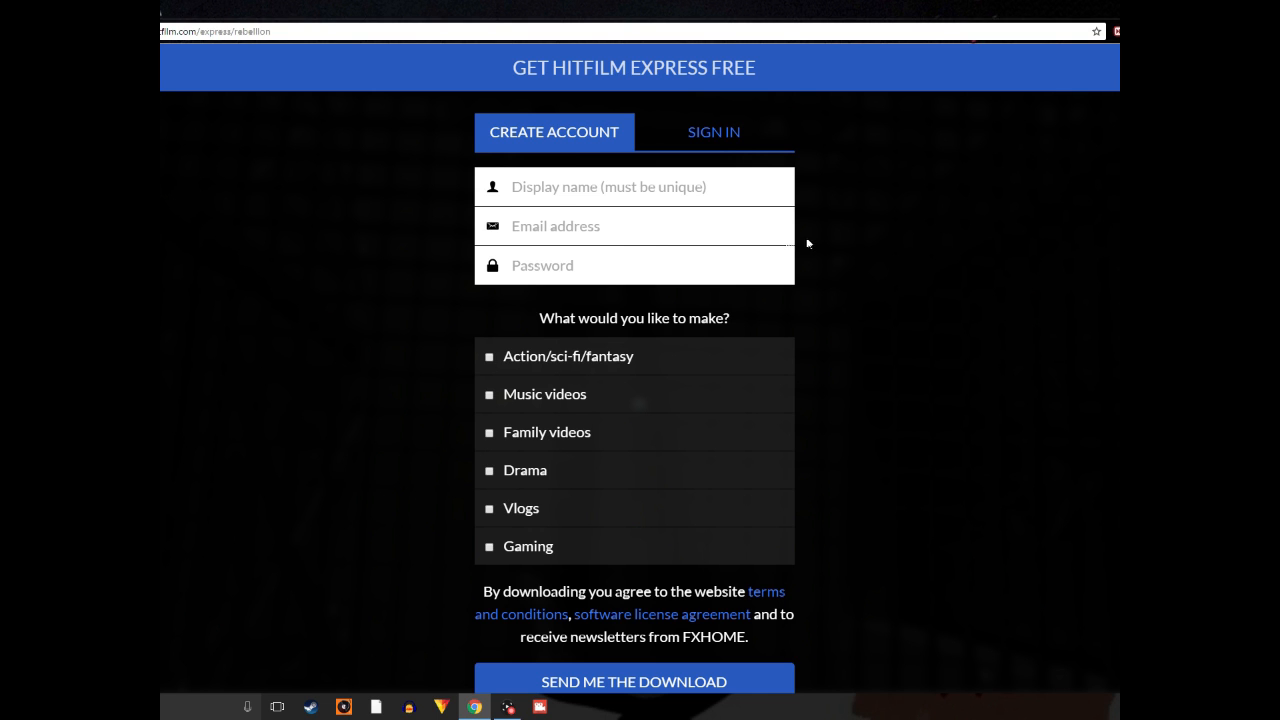
- Minimize Chrome to reveal the cartoon-wallpaper desktop
click(608, 186)
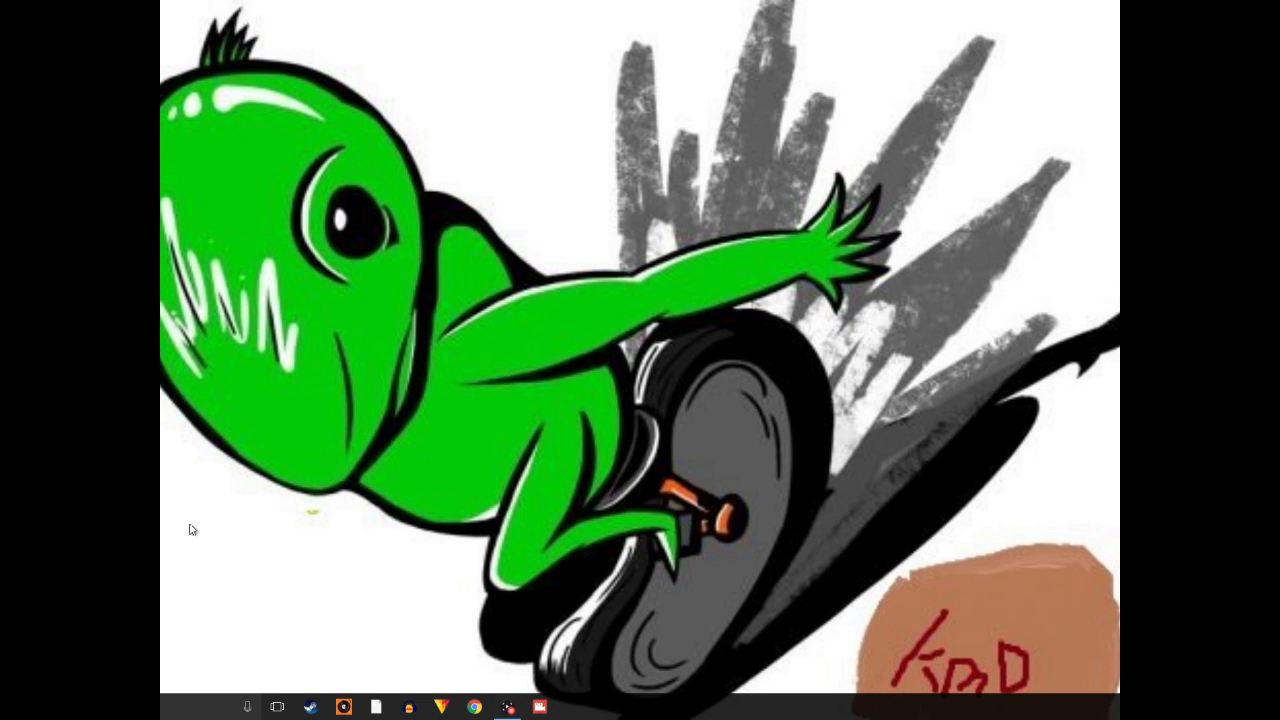
mouse_move(325, 473)
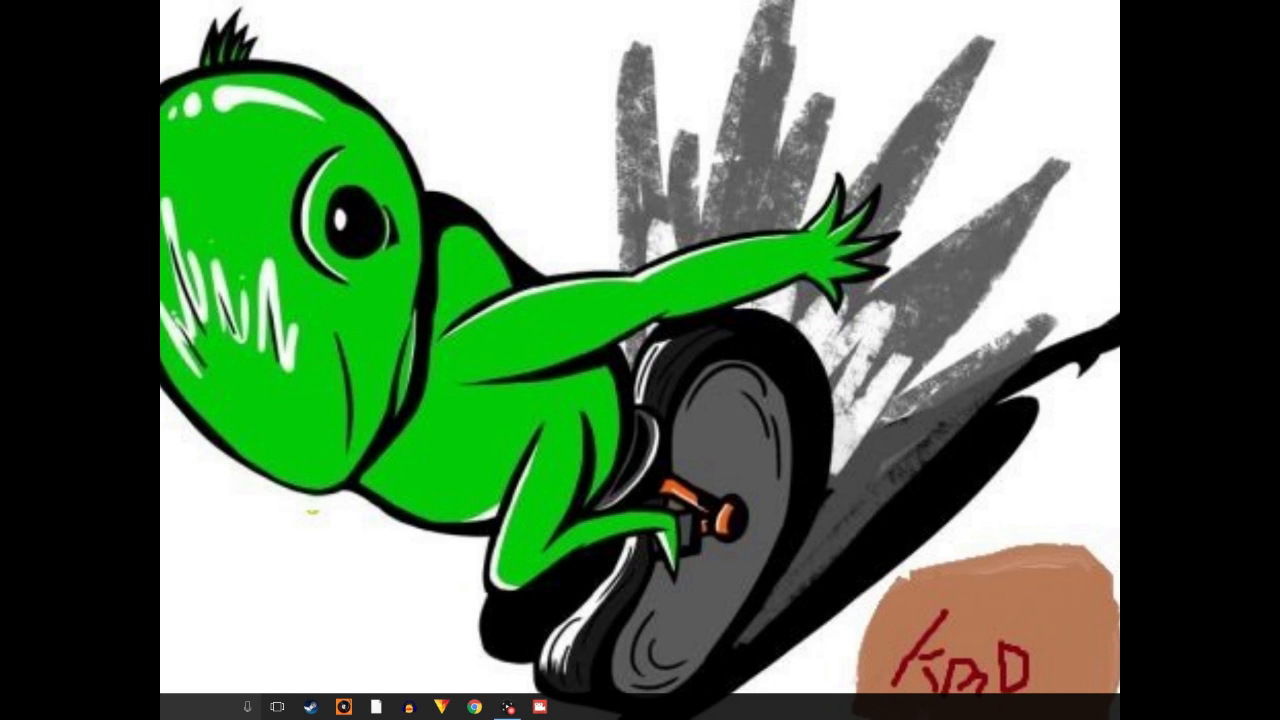
- Delete the Sid.Meiers.Civilization folder from Downloads, then show Quick access in File Explorer
click(572, 705)
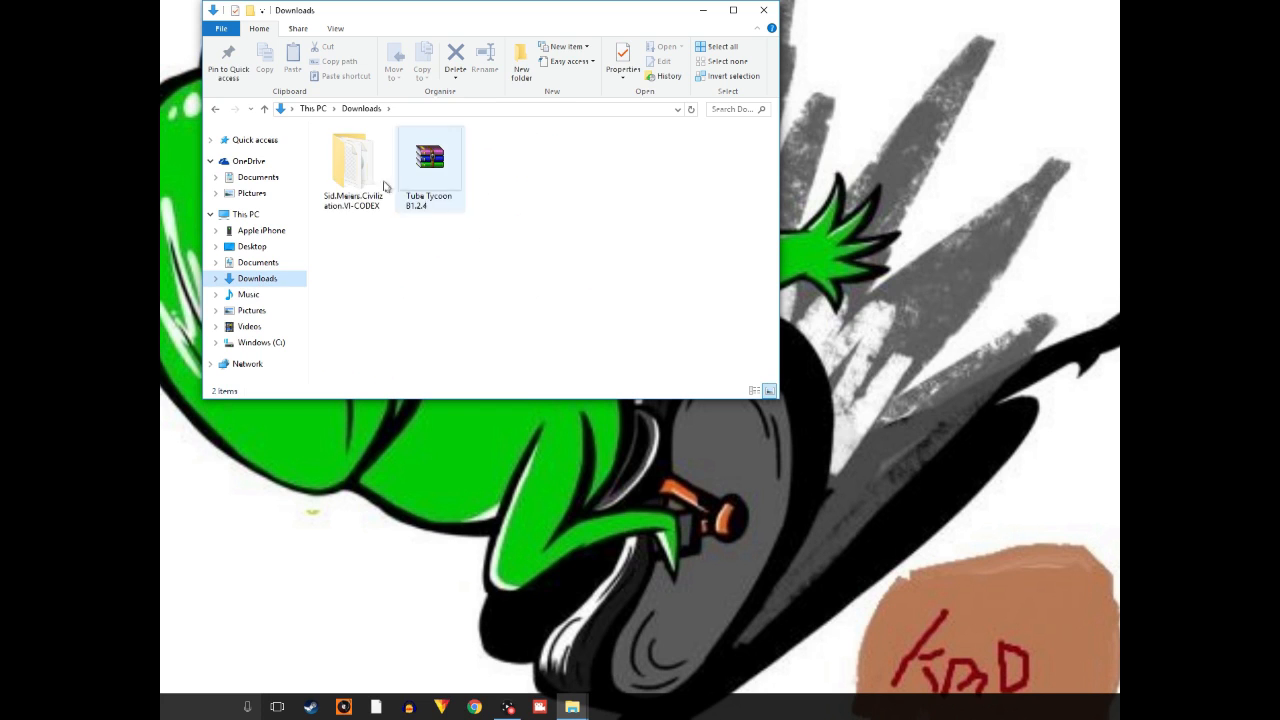
click(352, 160)
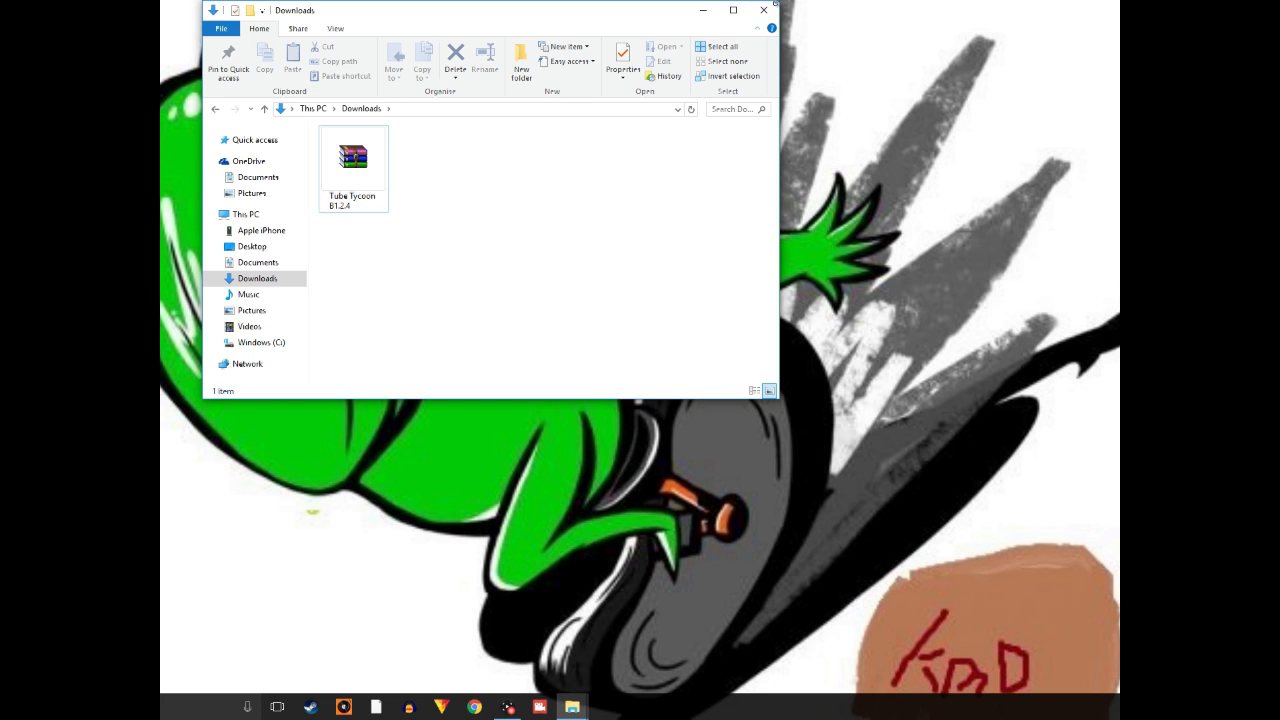
click(254, 139)
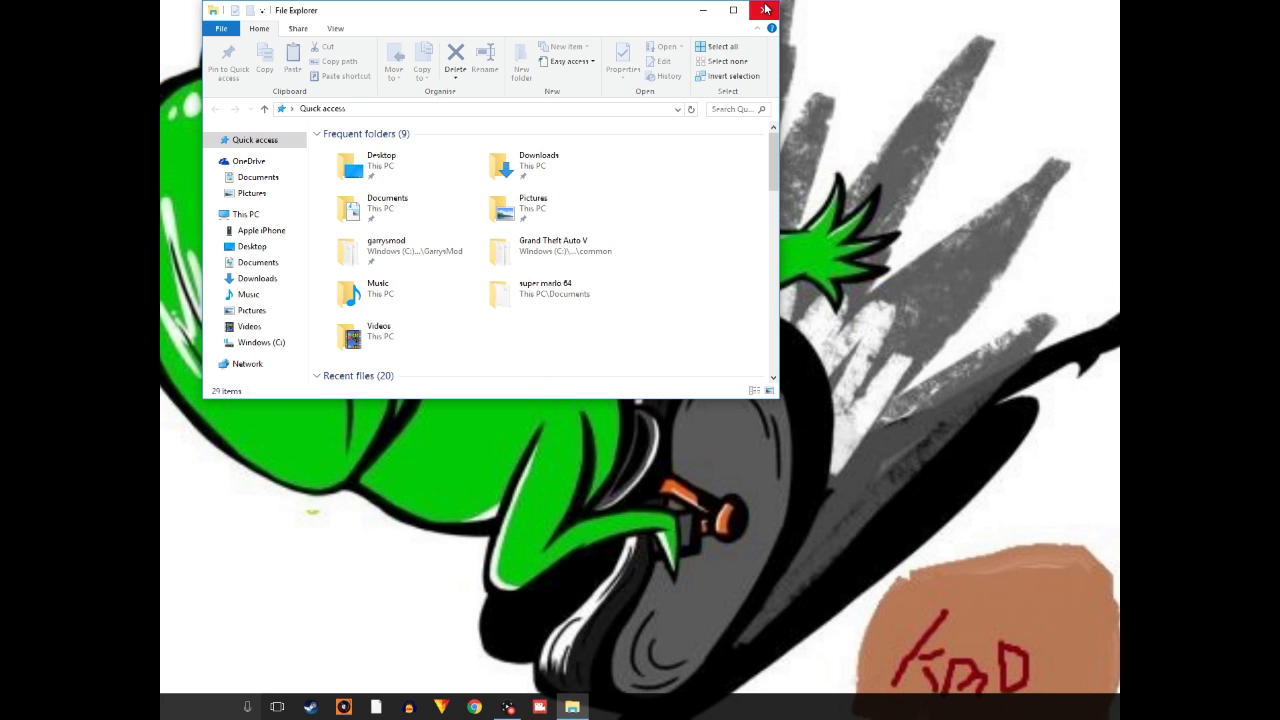
- Close File Explorer and start editing a 1080p 24 fps HitFilm project
click(765, 10)
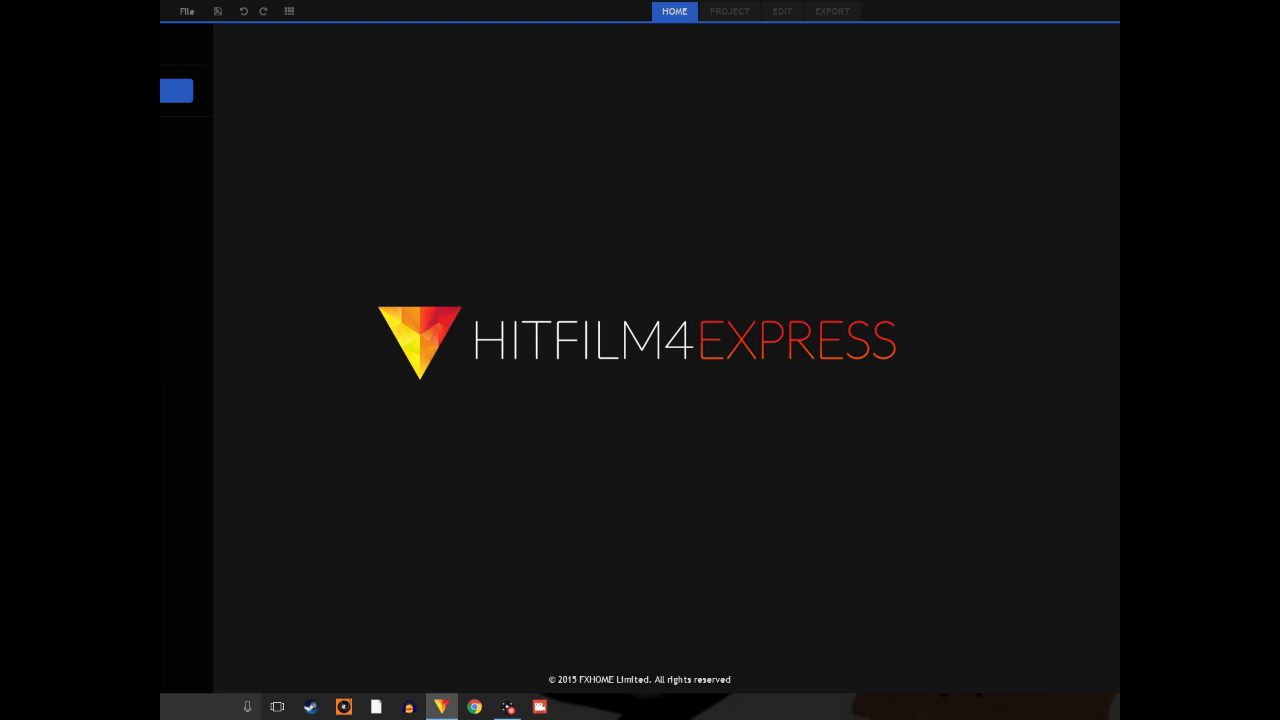
mouse_move(768, 312)
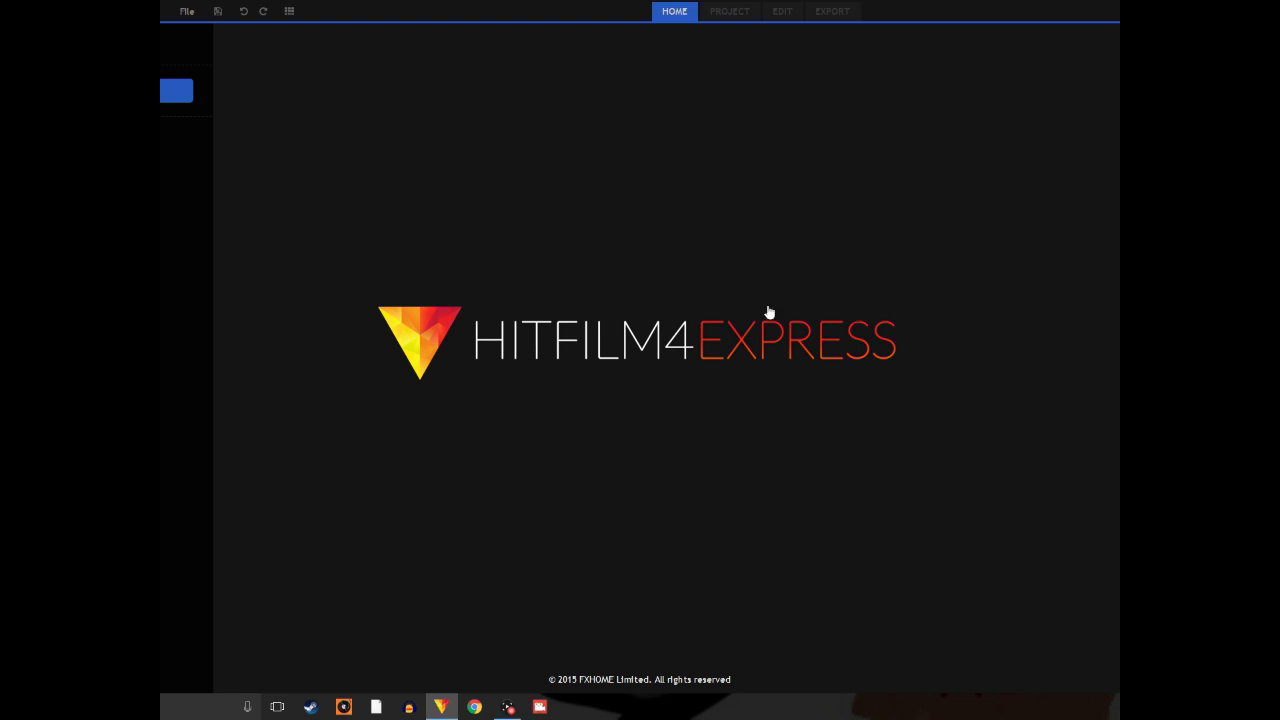
click(741, 12)
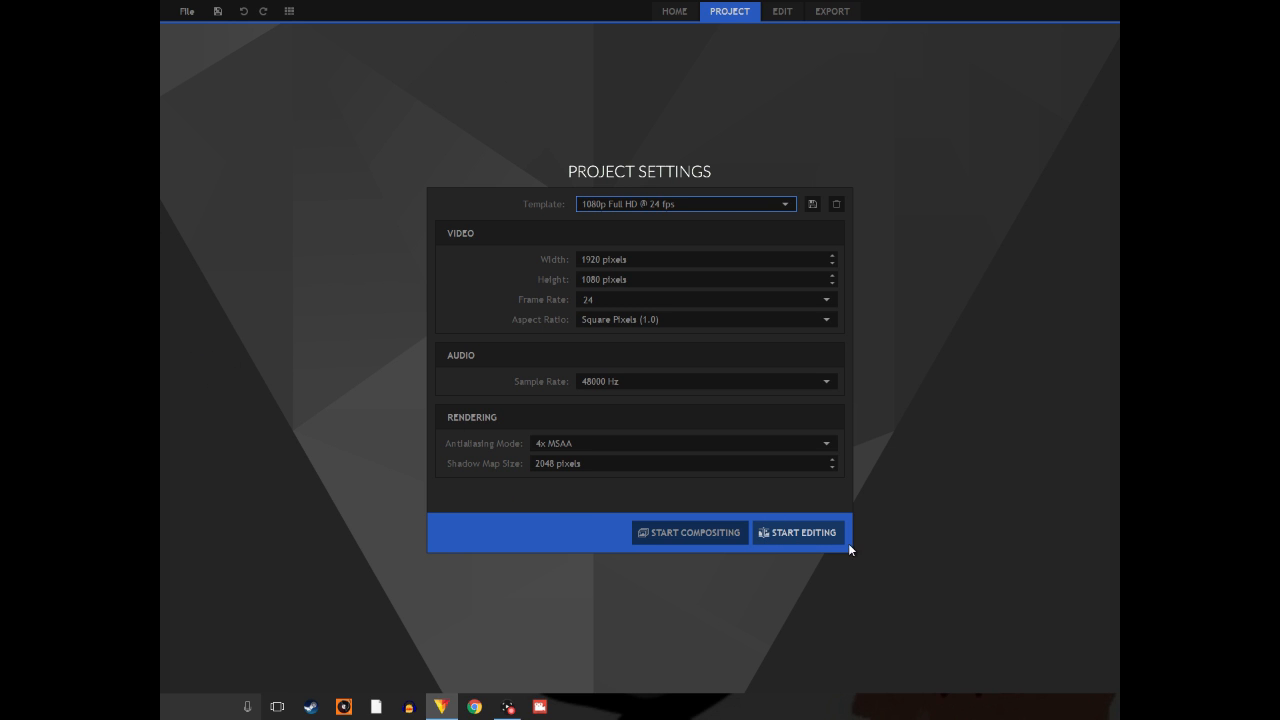
click(798, 532)
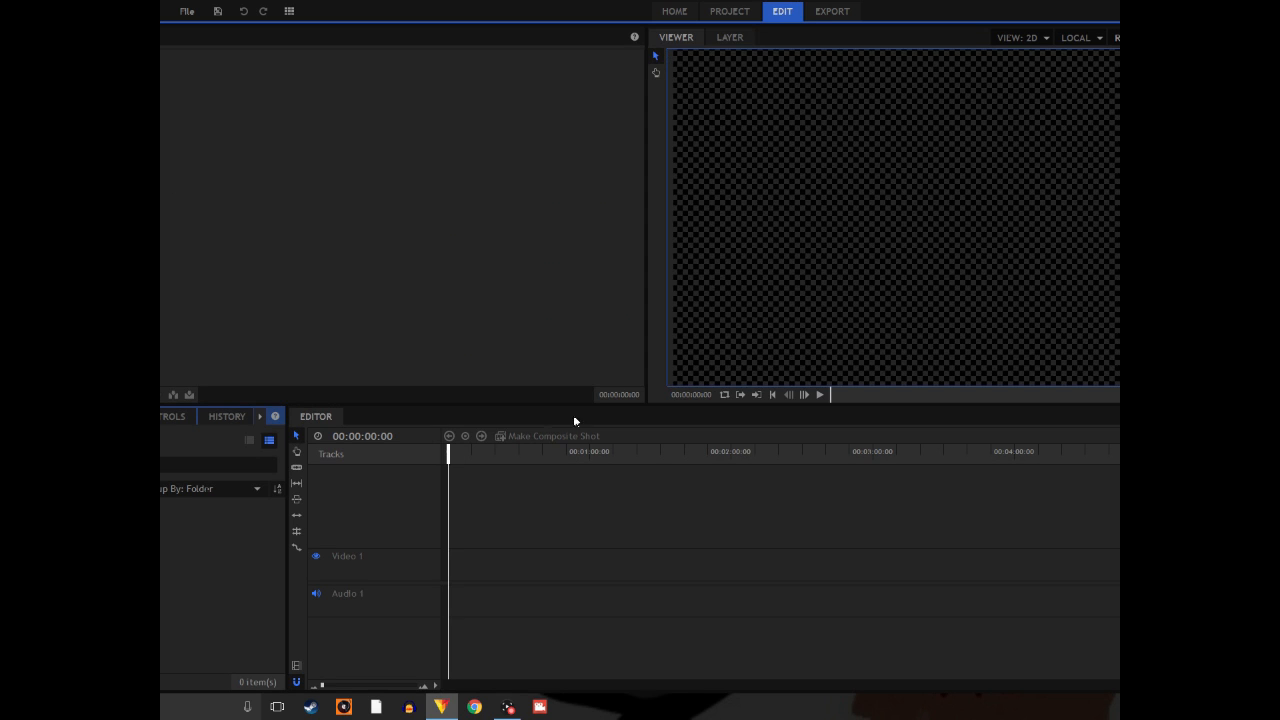